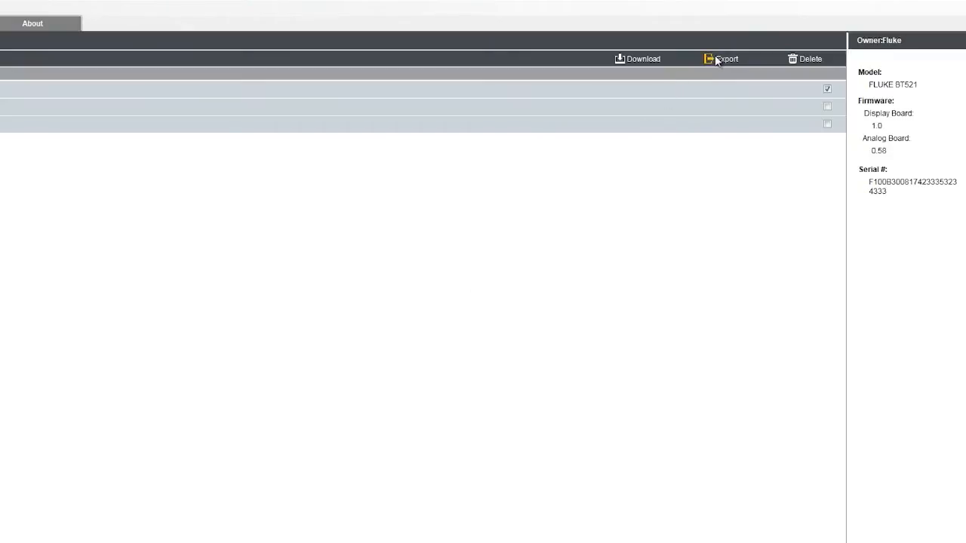
Step: Export the checked battery record, bringing up the Save As dialog for a CSV file
left_click(726, 59)
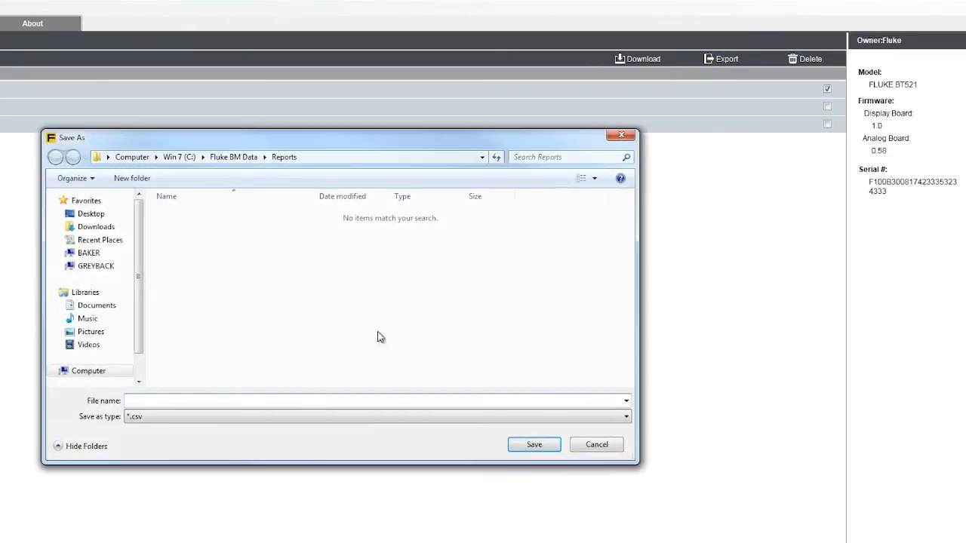